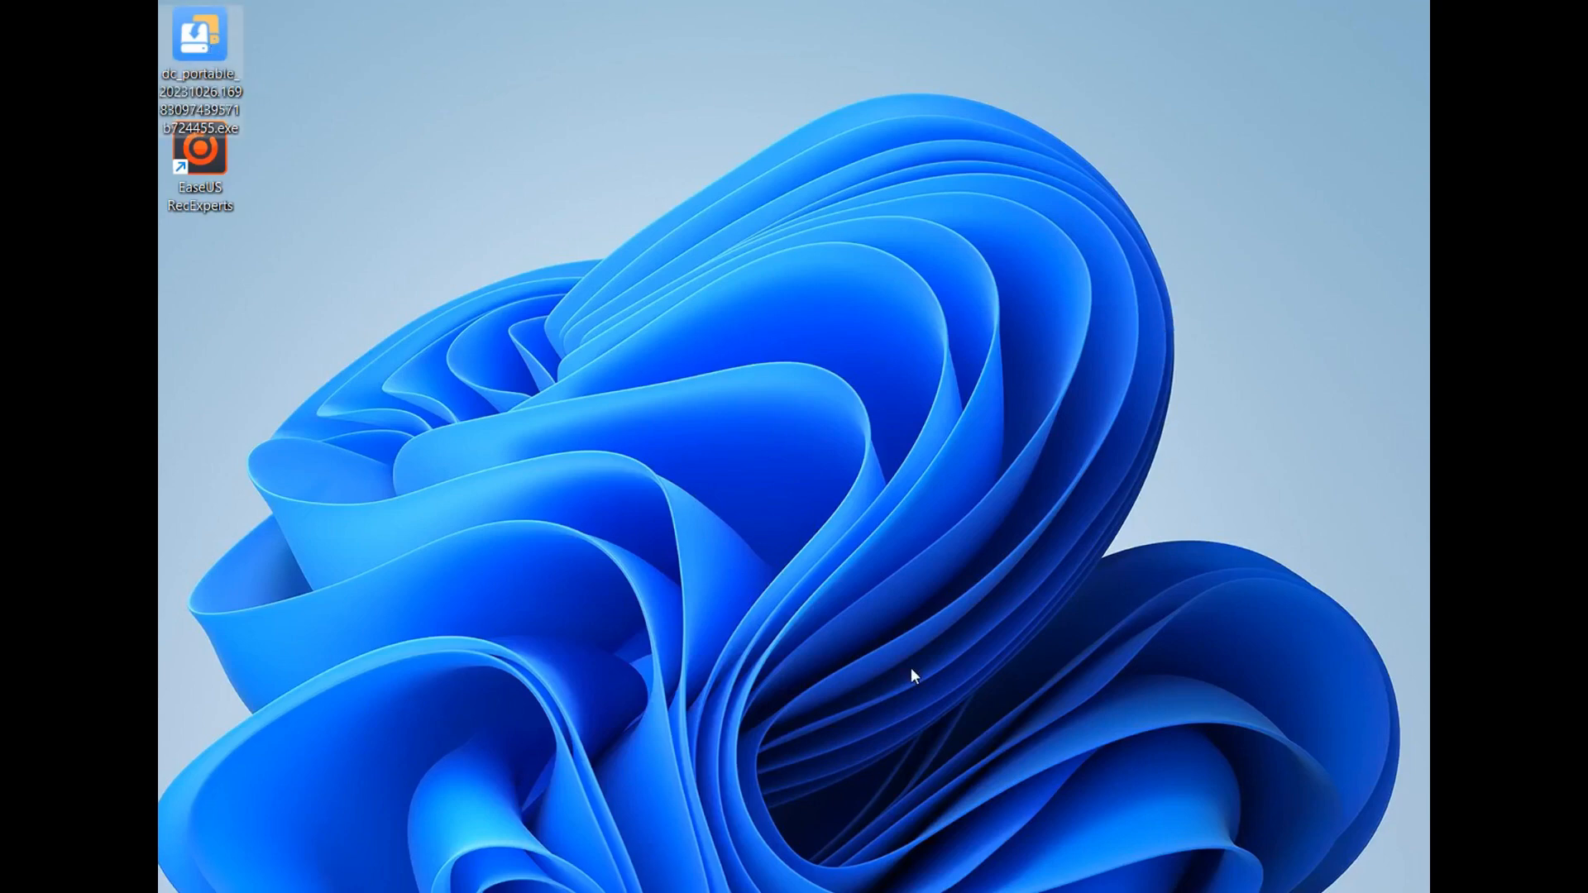
Launch dc_portable from the desktop and choose Disk 1 (114.60 GB SanDisk USB) as source.
double_click(201, 35)
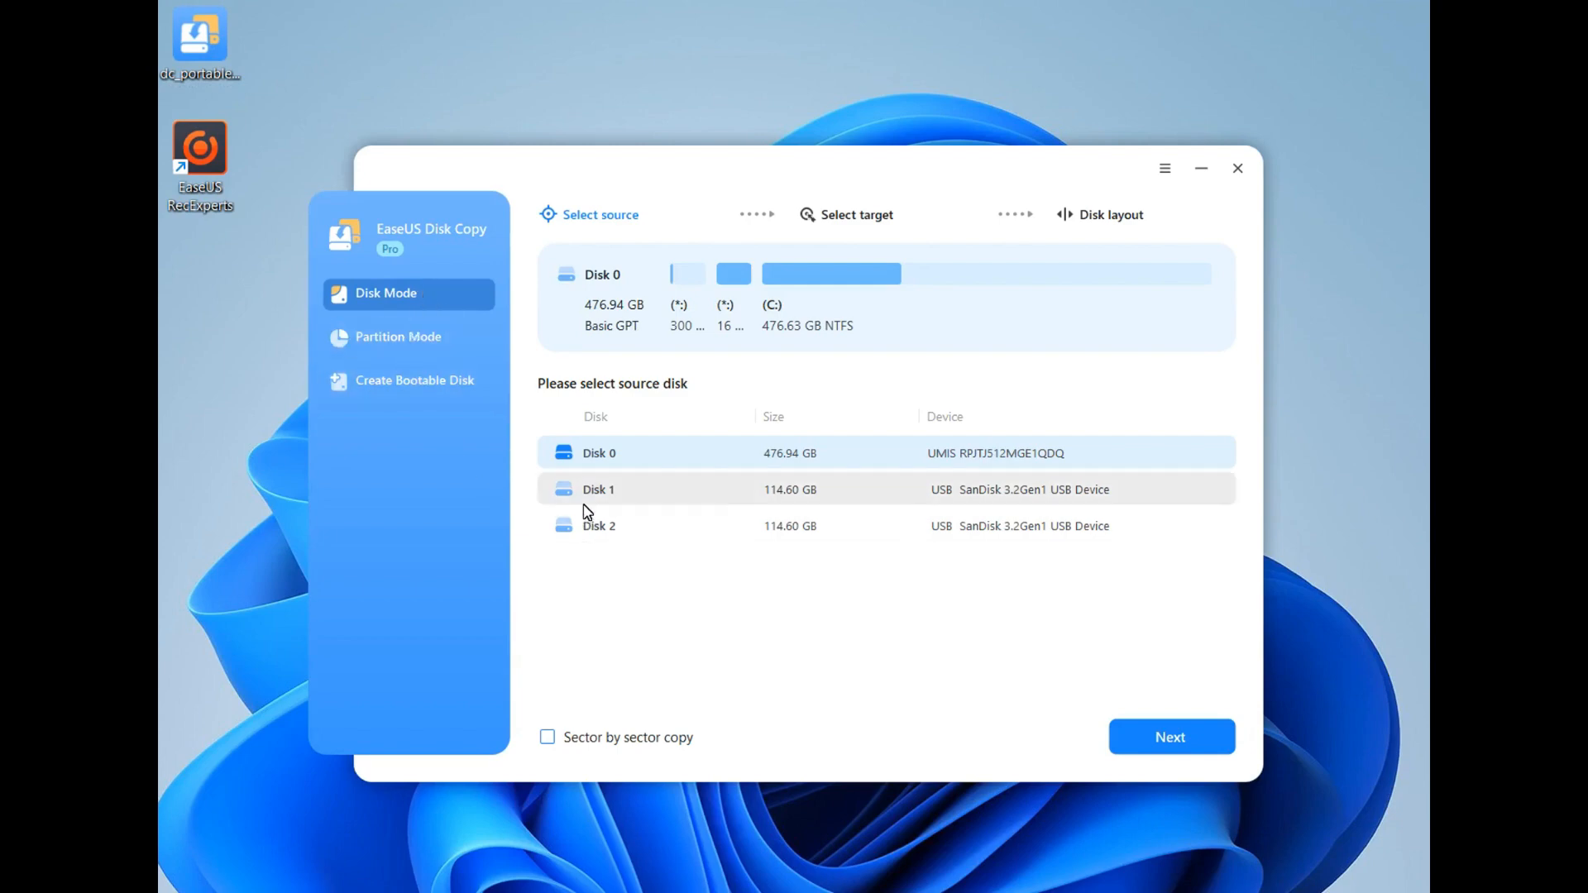
click(599, 489)
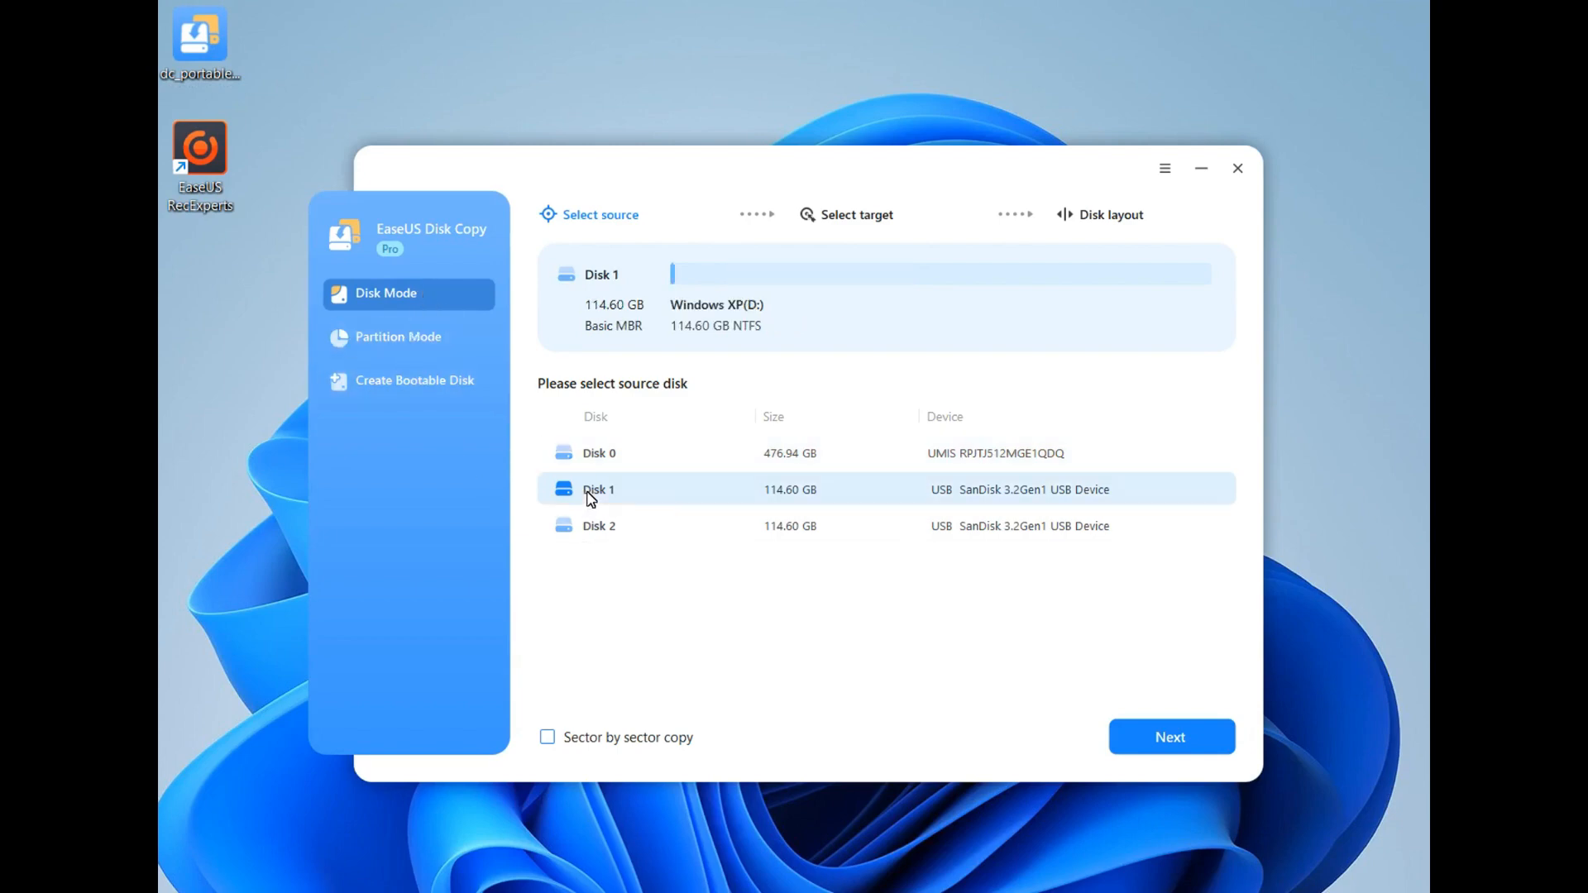
Advance to target selection and choose Disk 2 as the destination disk.
click(1170, 736)
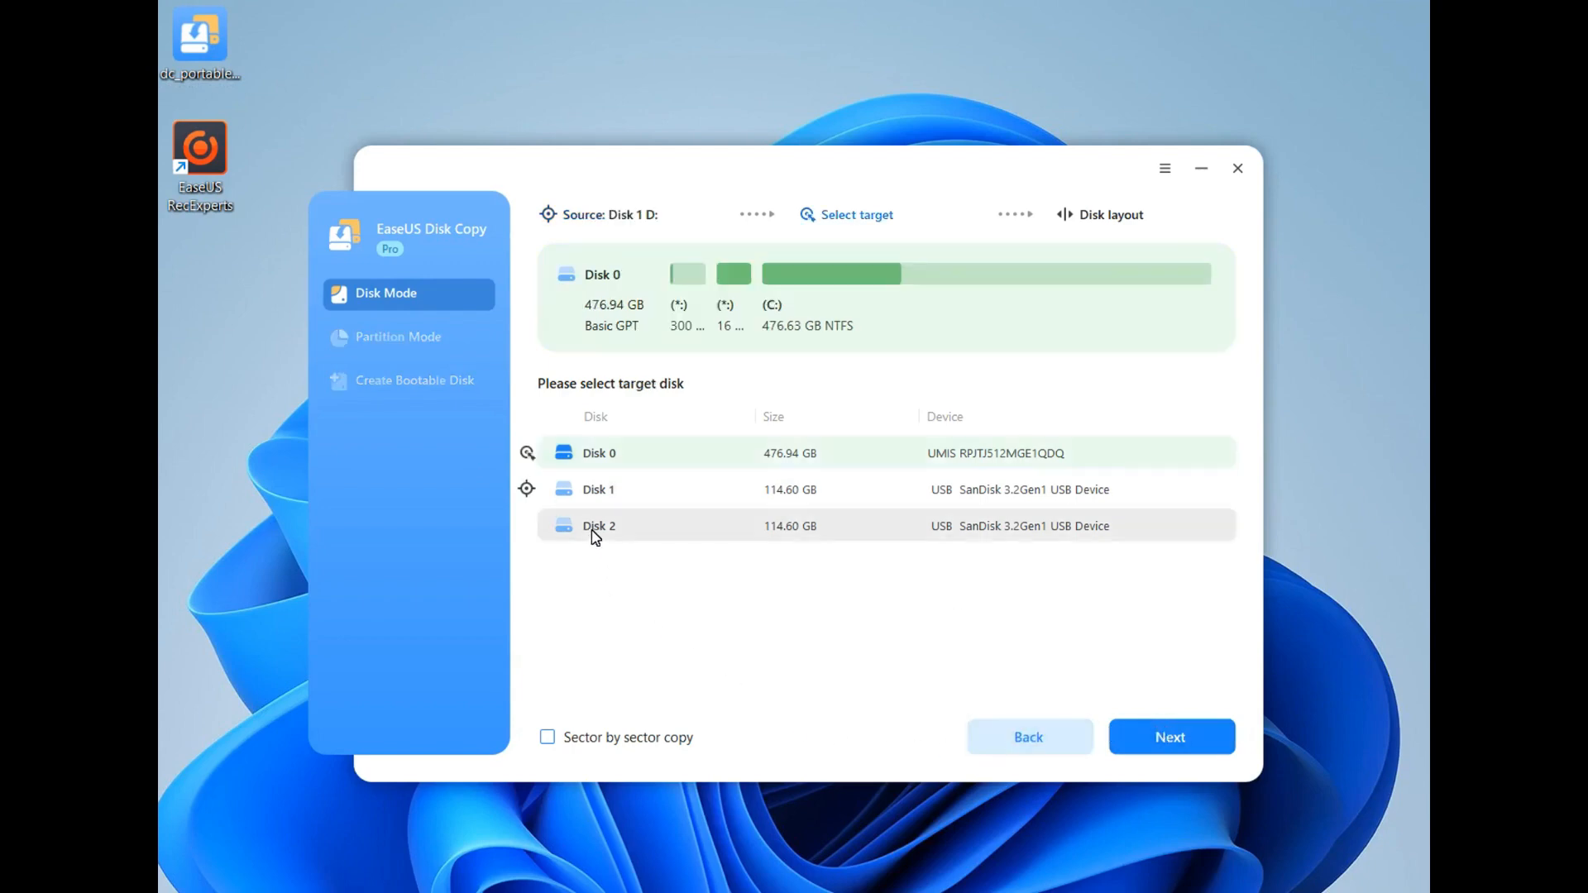
click(599, 526)
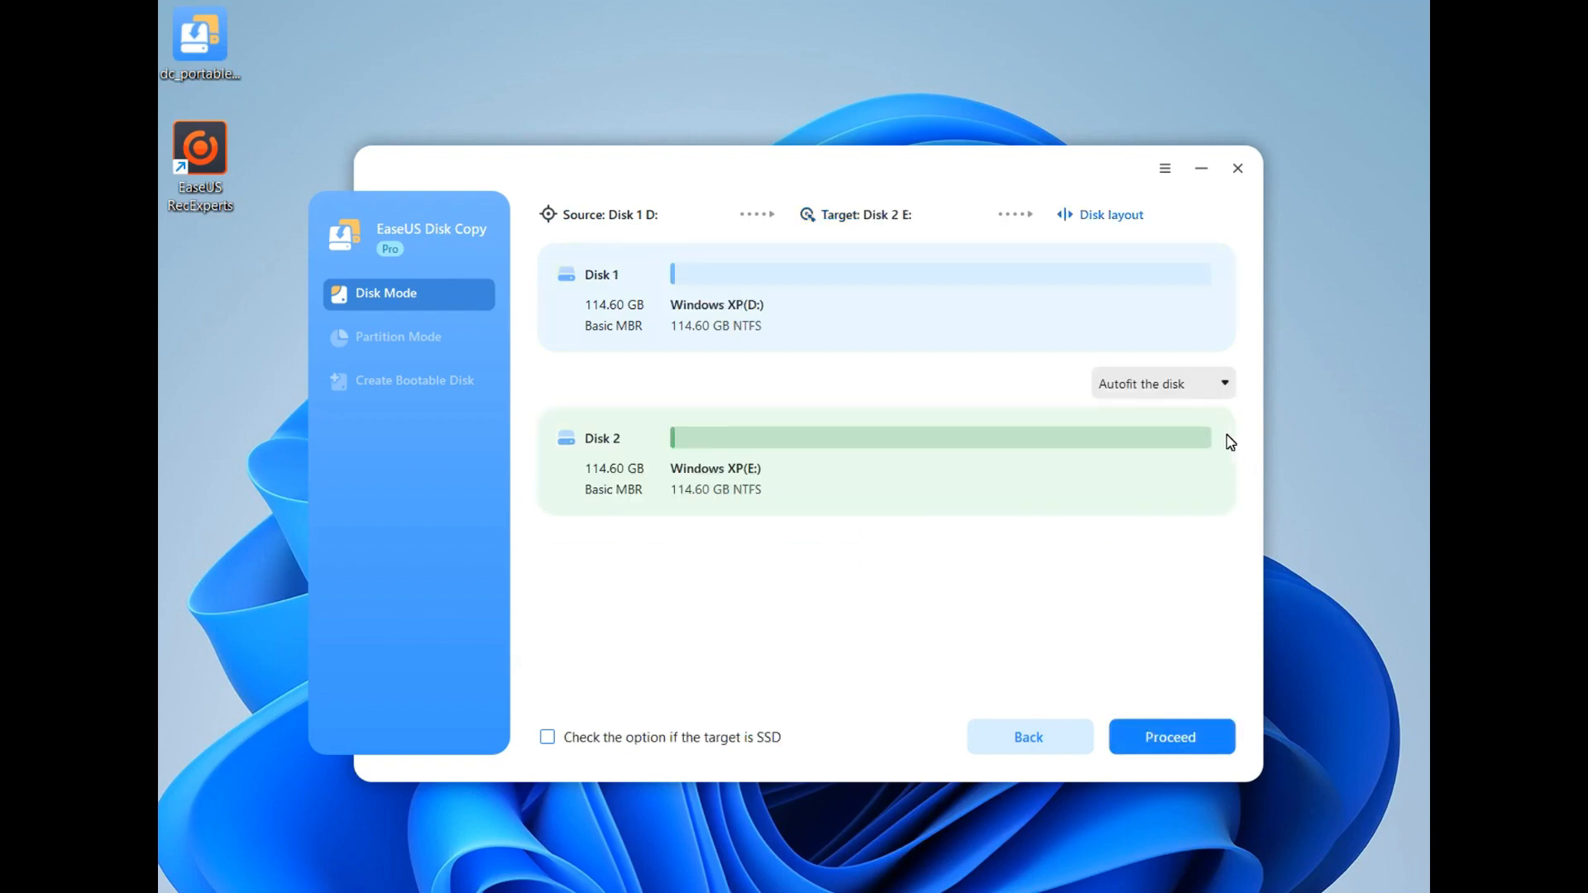
Keep the target layout on 'Autofit the disk' and proceed with the clone.
click(1161, 383)
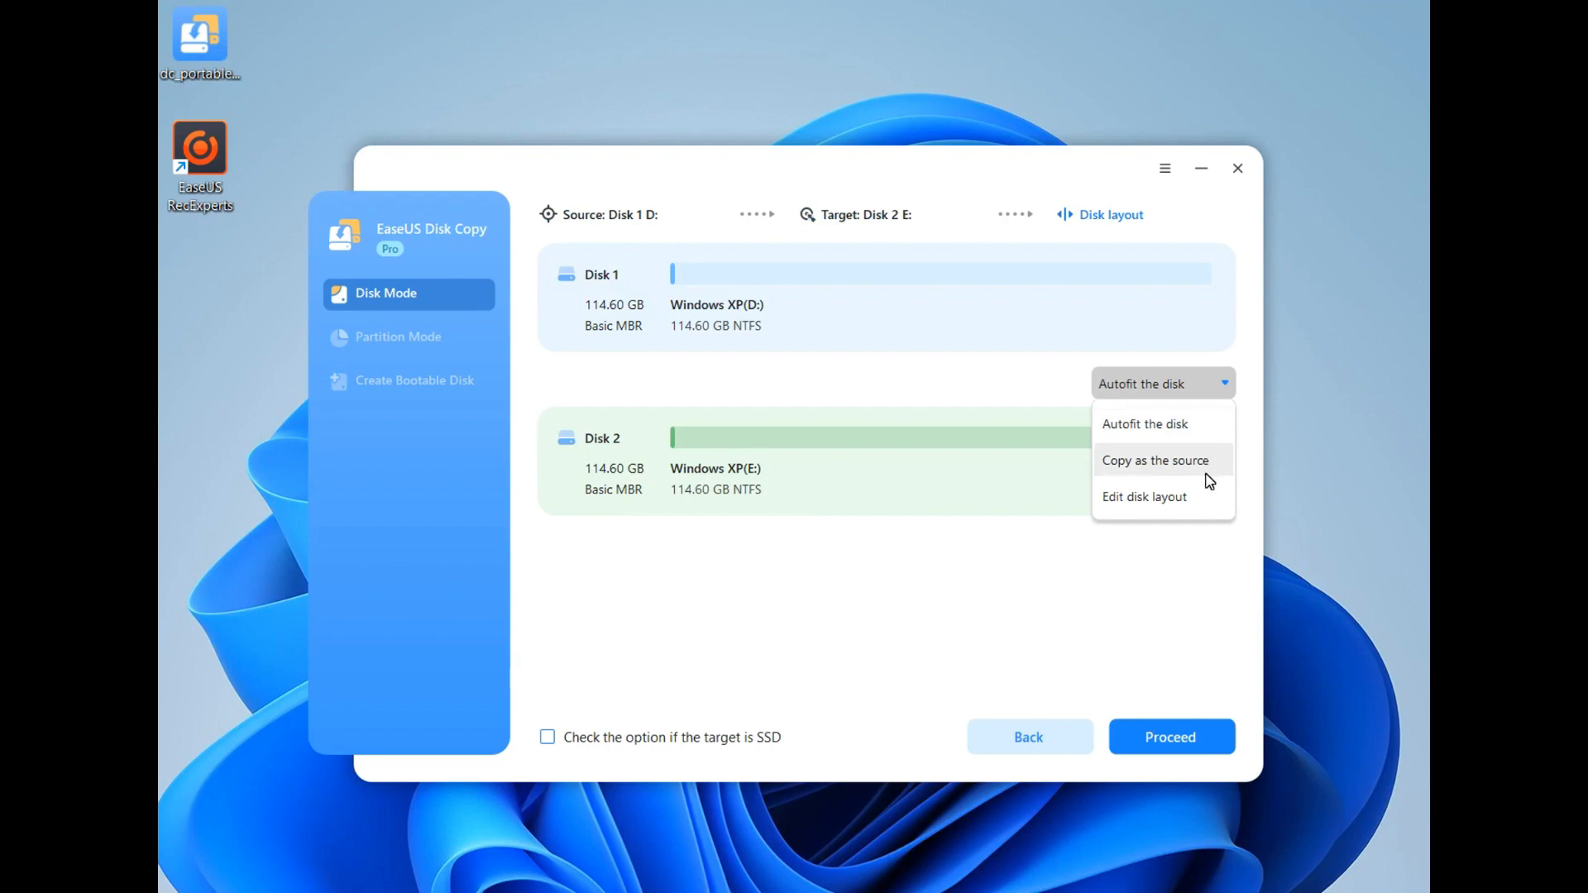
mouse_move(1206, 497)
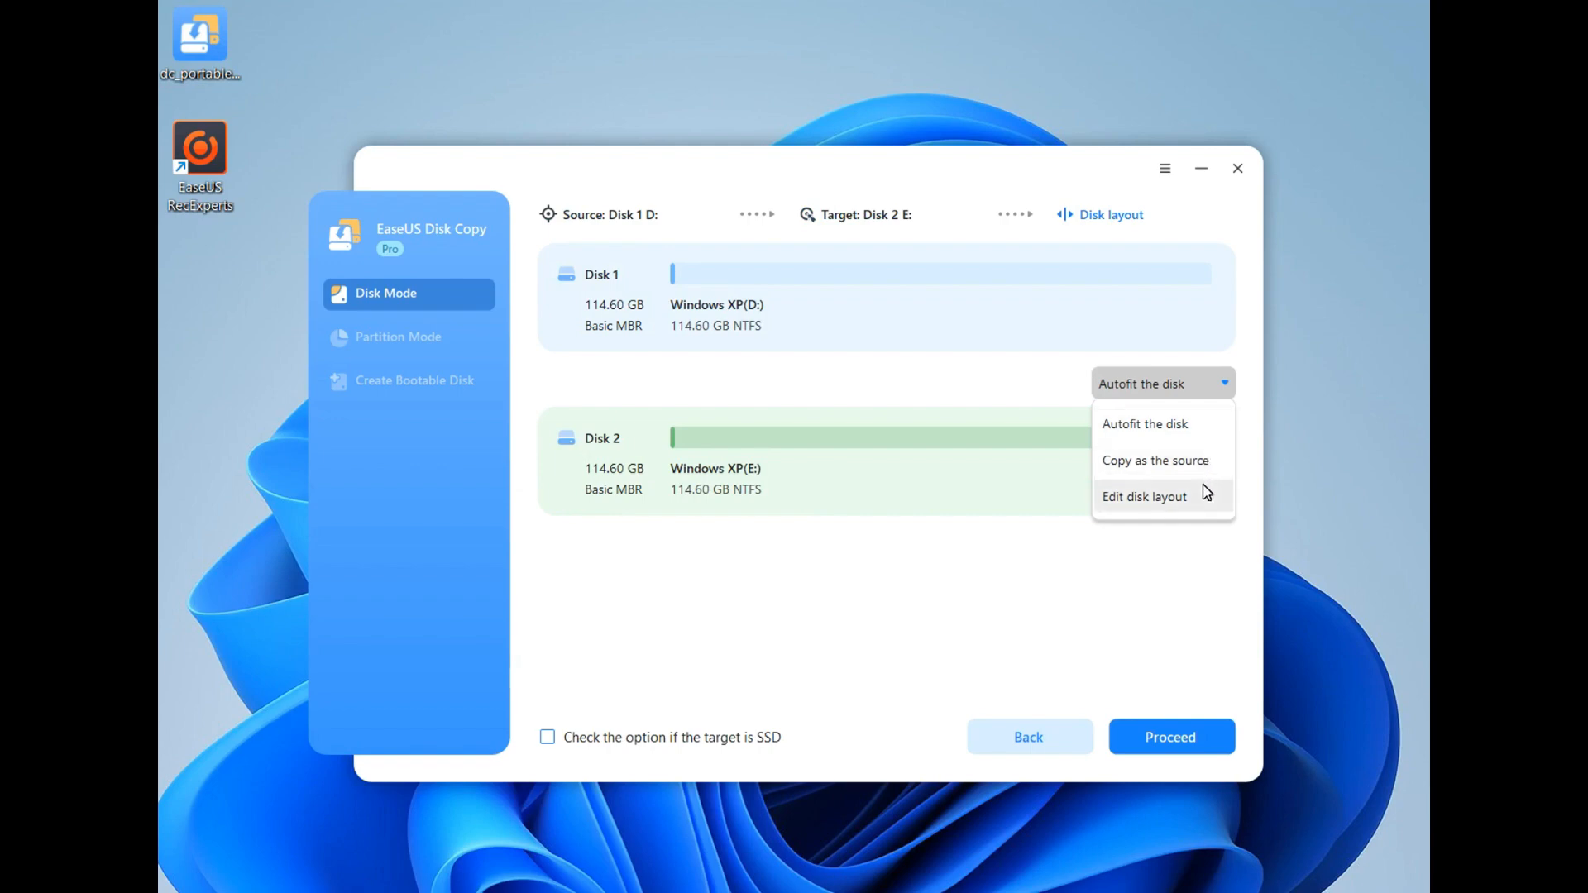
click(1145, 424)
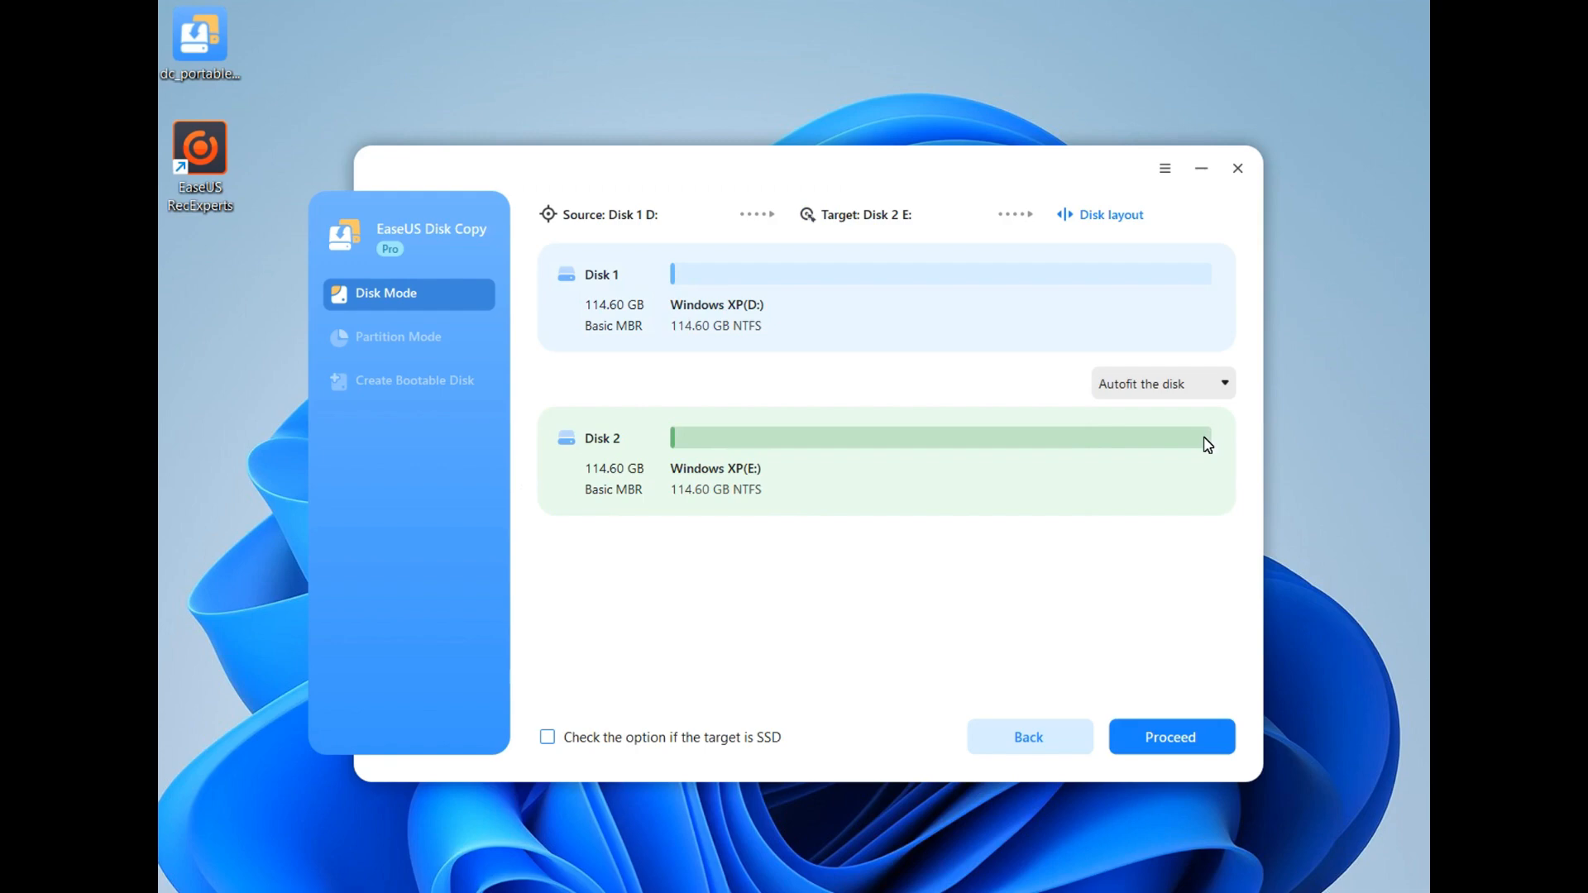
click(1170, 736)
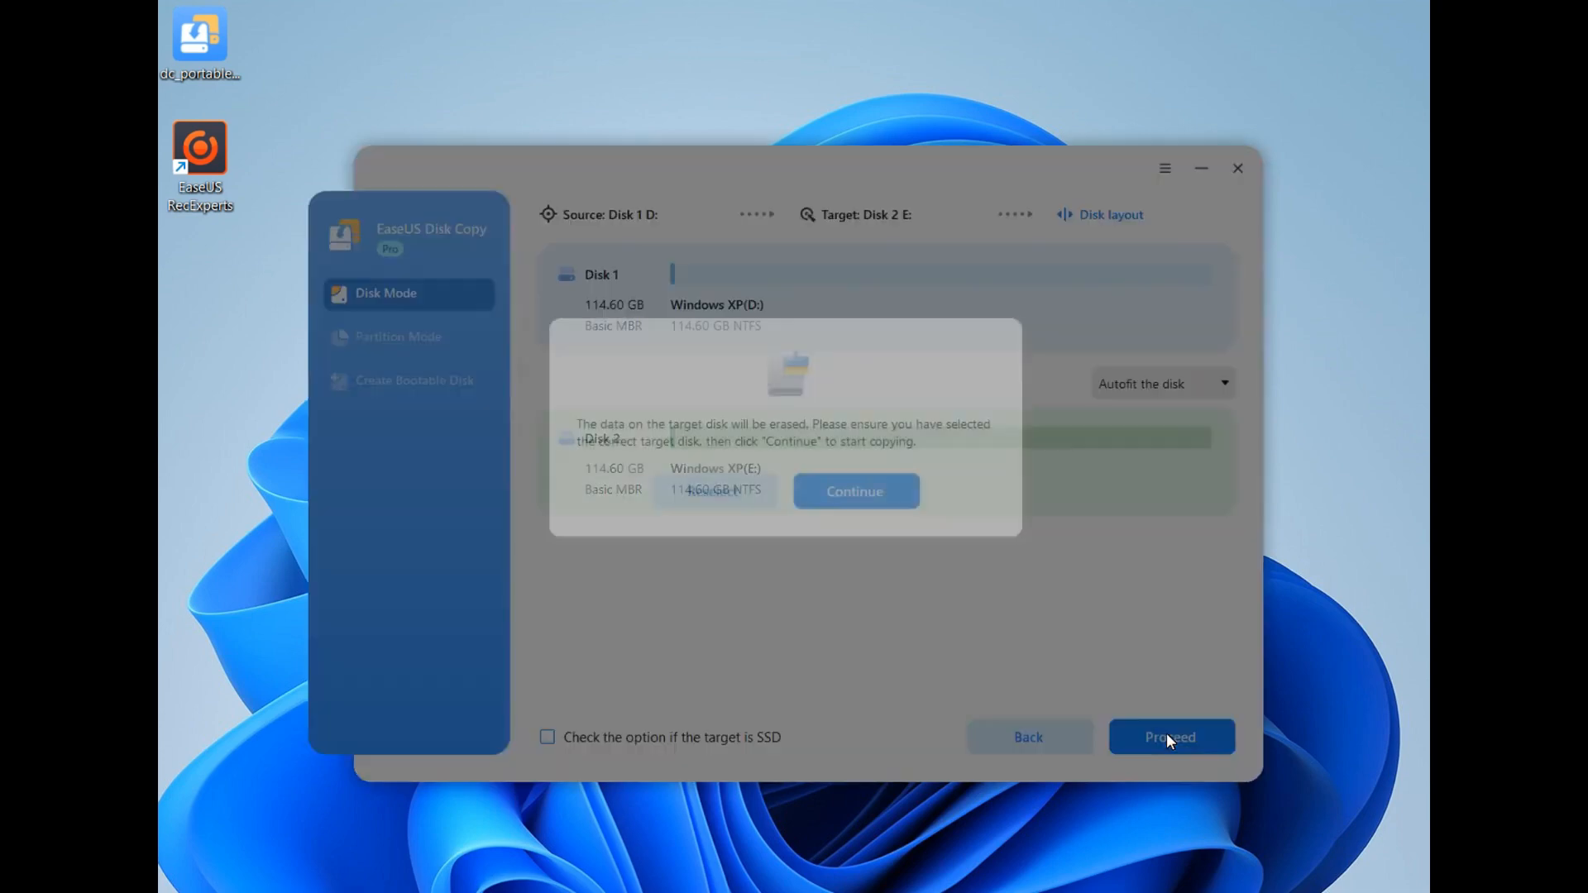
Continue past the data-erase warning so Disk 1 starts copying onto Disk 2.
click(1170, 736)
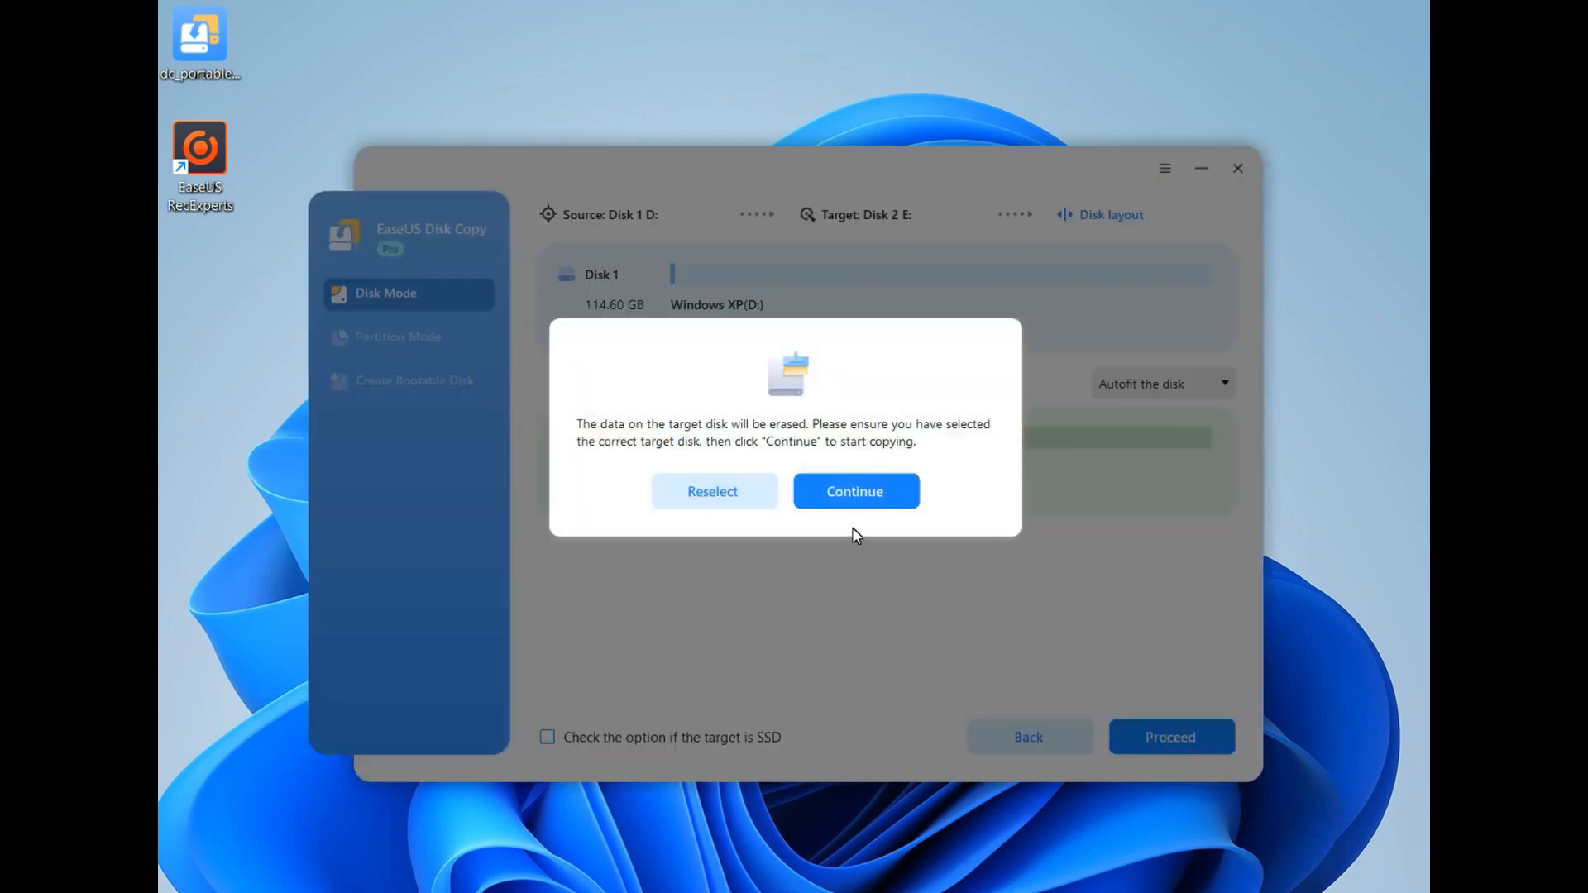
mouse_move(855, 525)
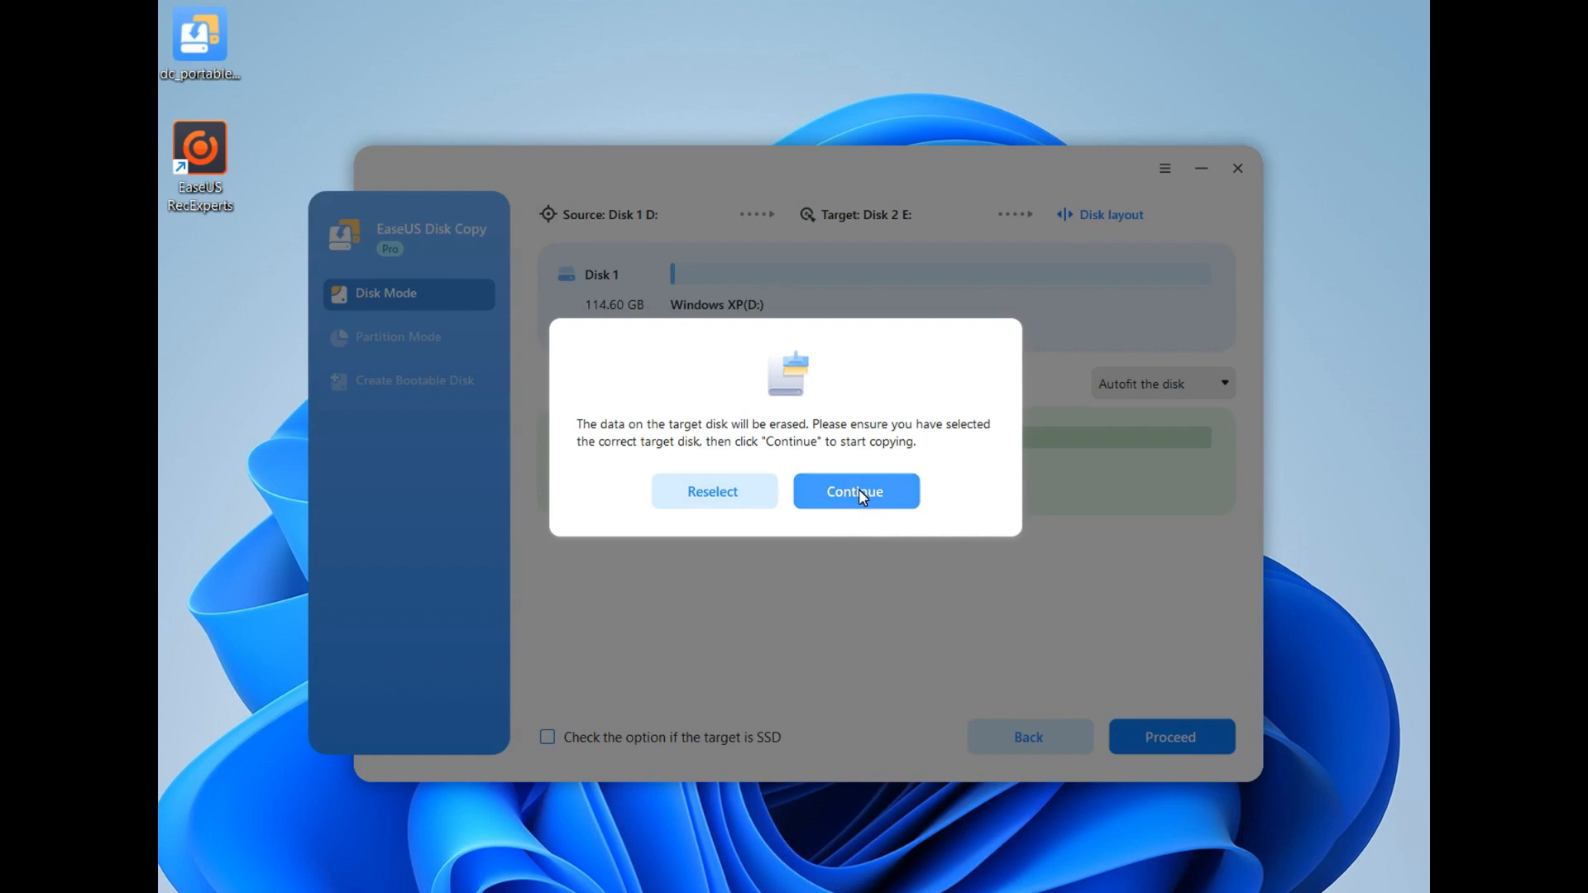
click(856, 492)
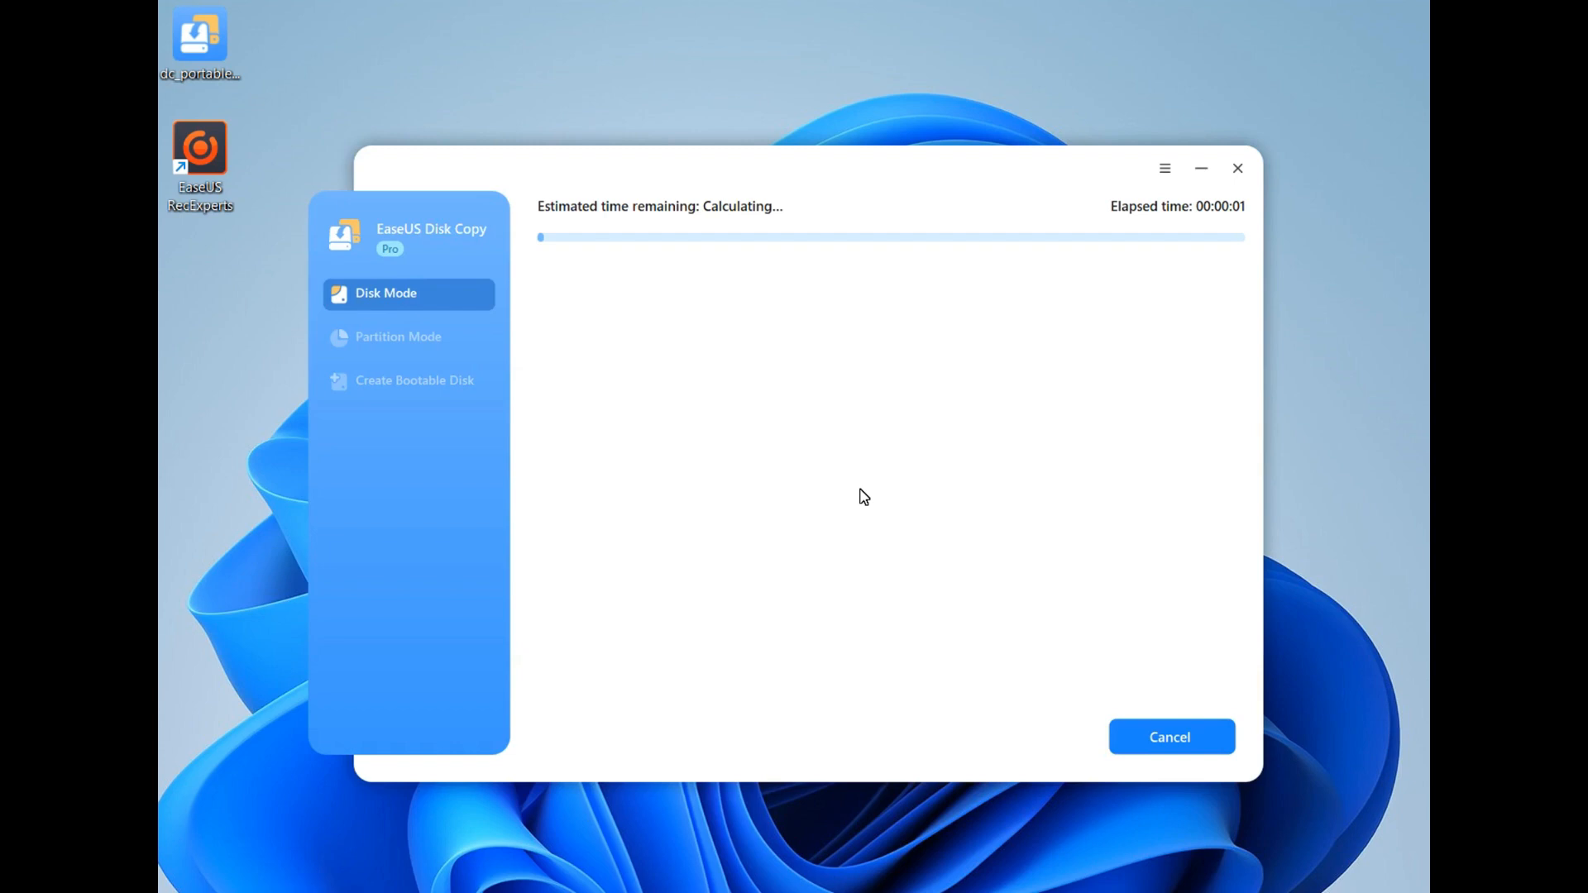